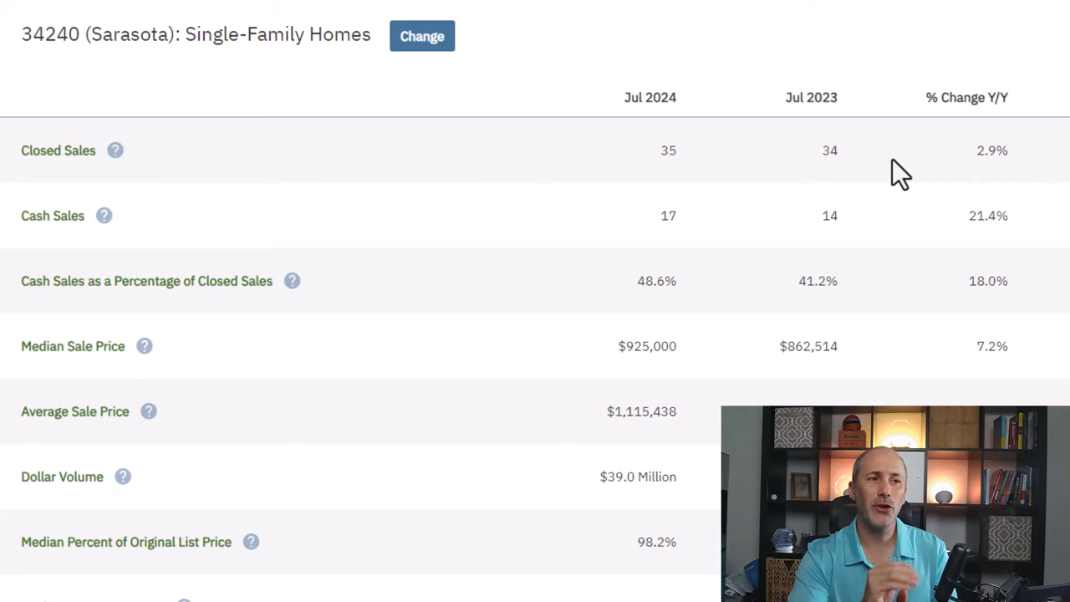
mouse_move(593, 121)
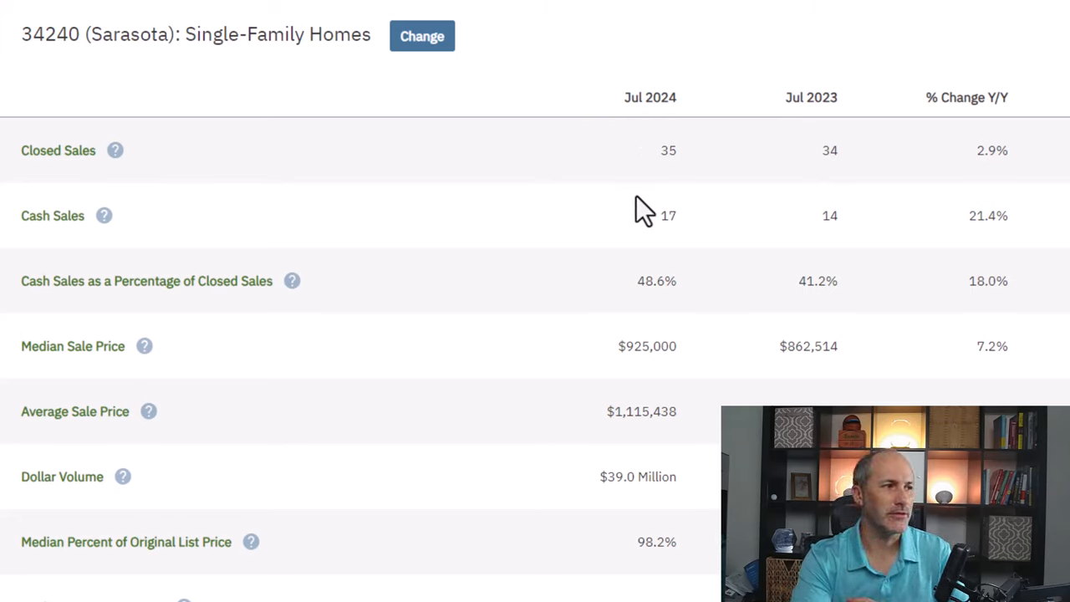
mouse_move(708, 244)
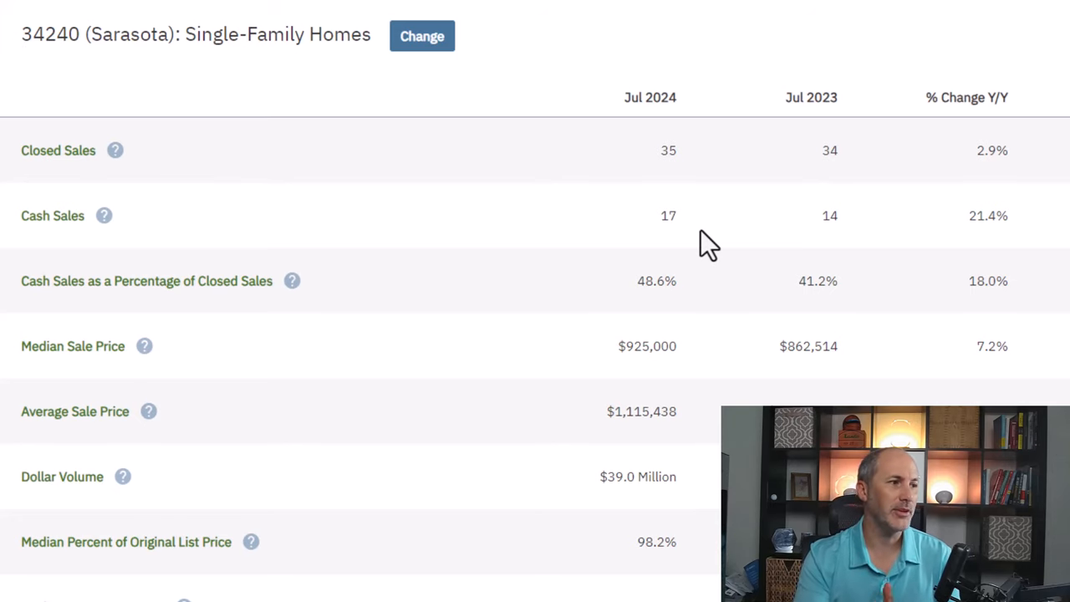
scroll(down, 3)
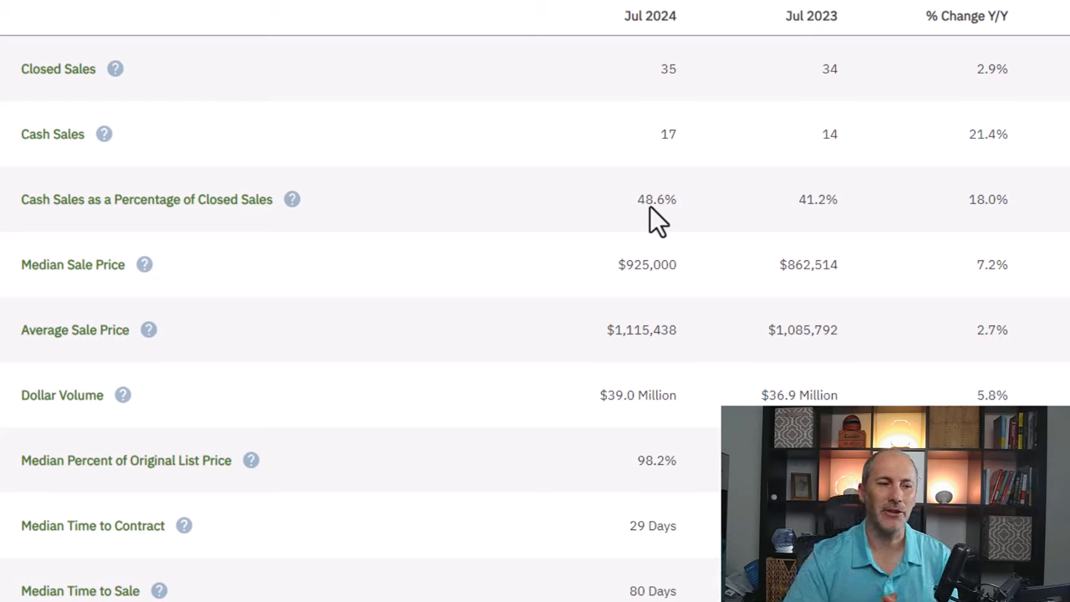
scroll(down, 3)
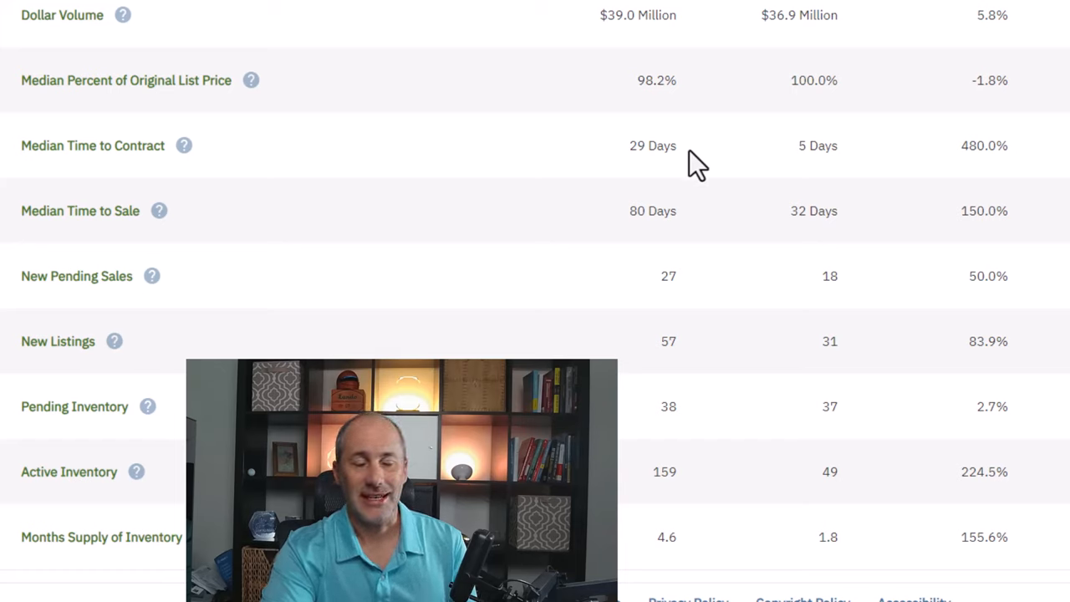
mouse_move(690, 288)
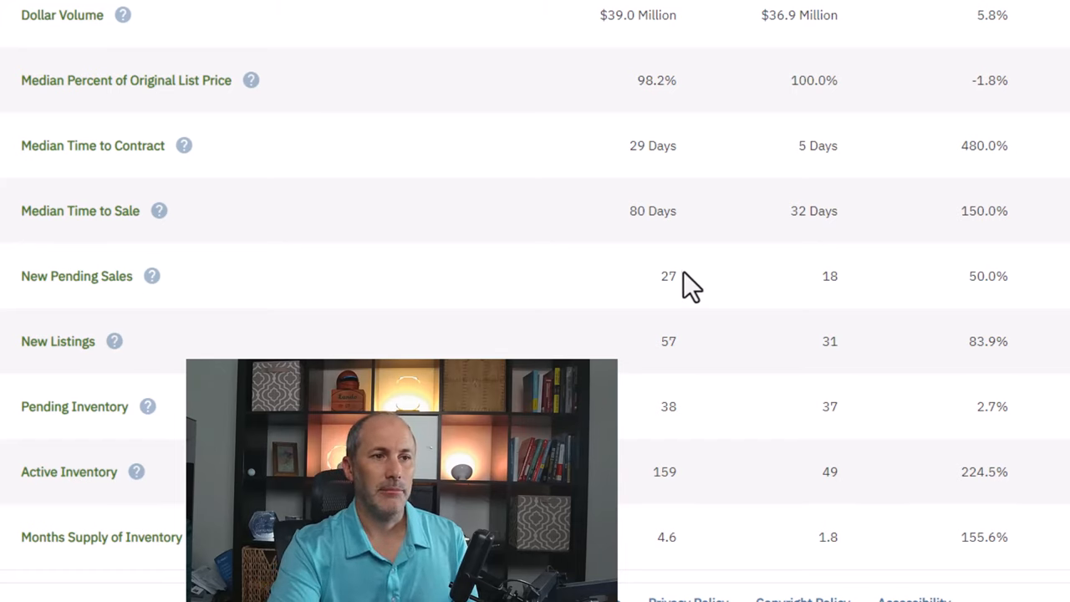